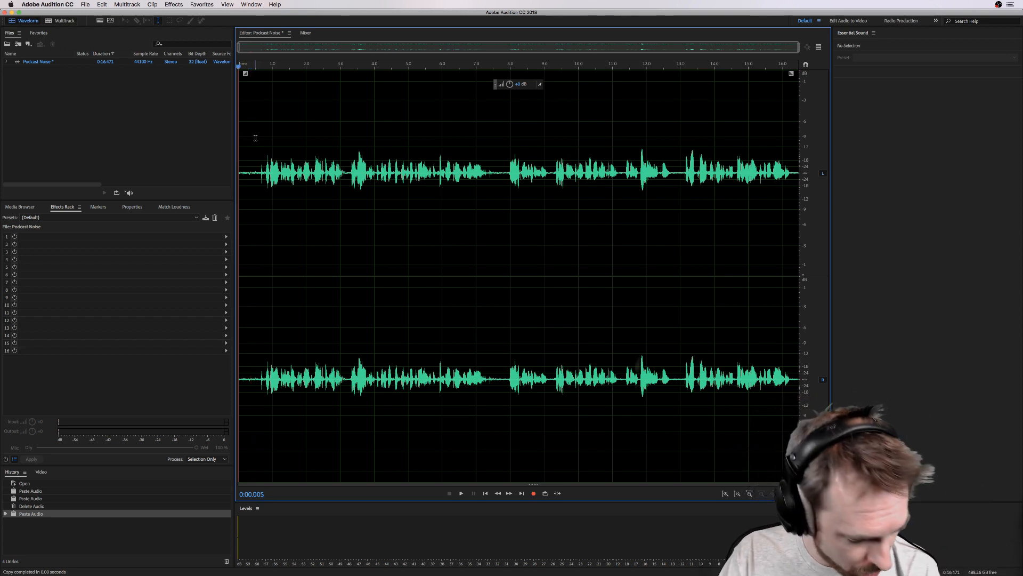
# Listen to the noisy clip, then normalize it to -0.1 dB from Favorites.
pyautogui.click(460, 493)
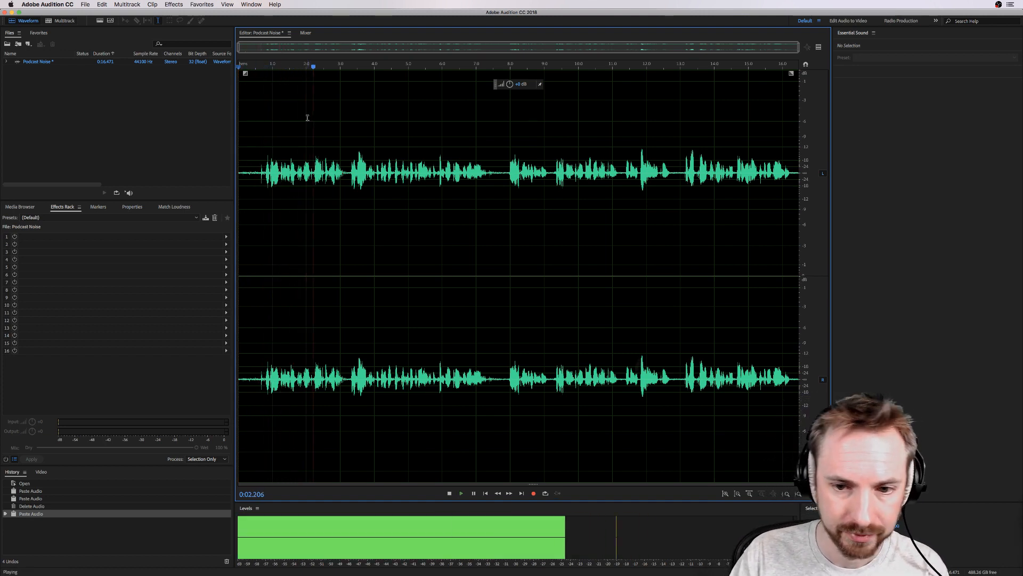
pyautogui.click(201, 4)
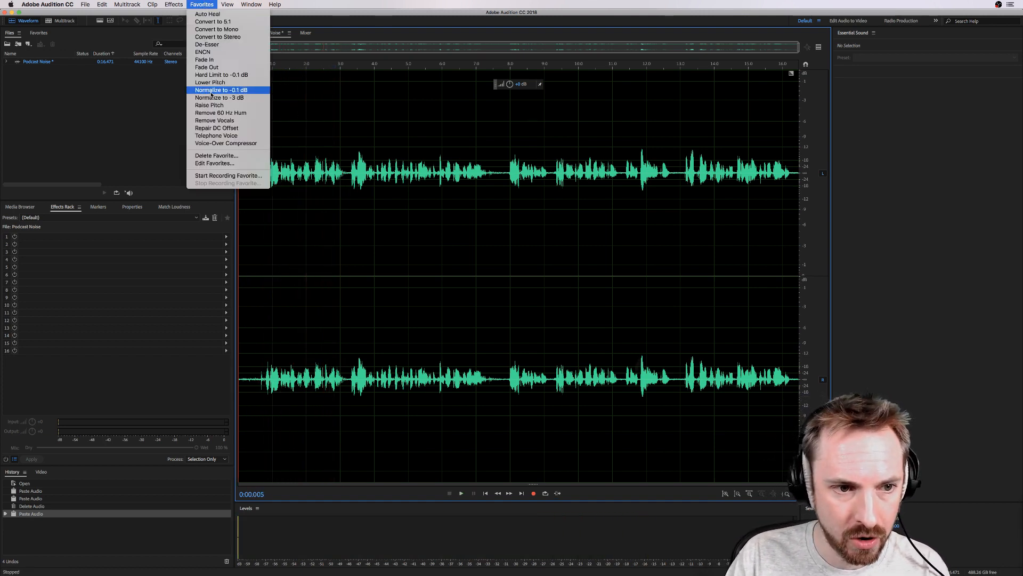
pyautogui.click(221, 89)
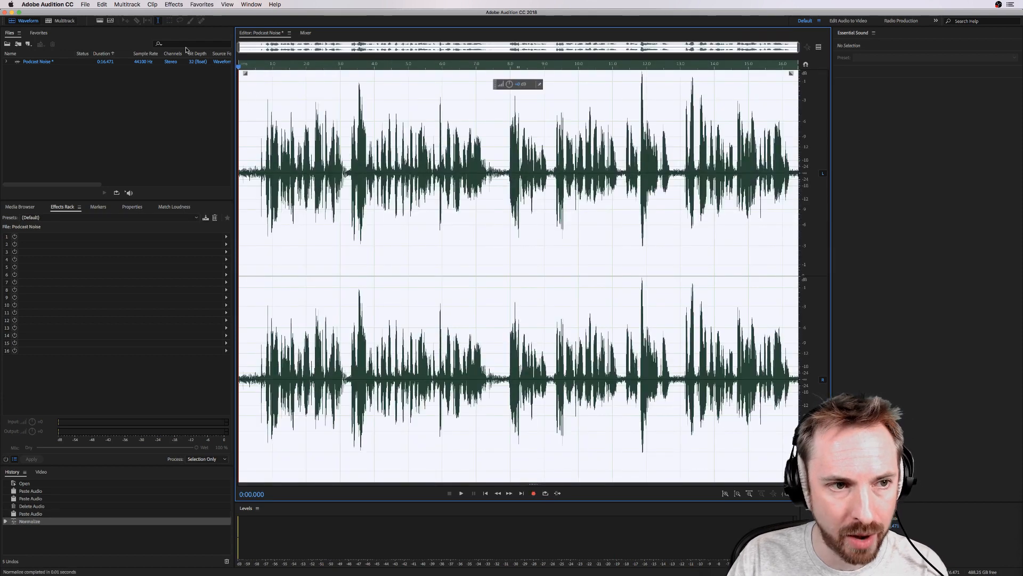
# In Dynamics, preview the expander at a -15 dB threshold, then disable the expander.
pyautogui.click(174, 4)
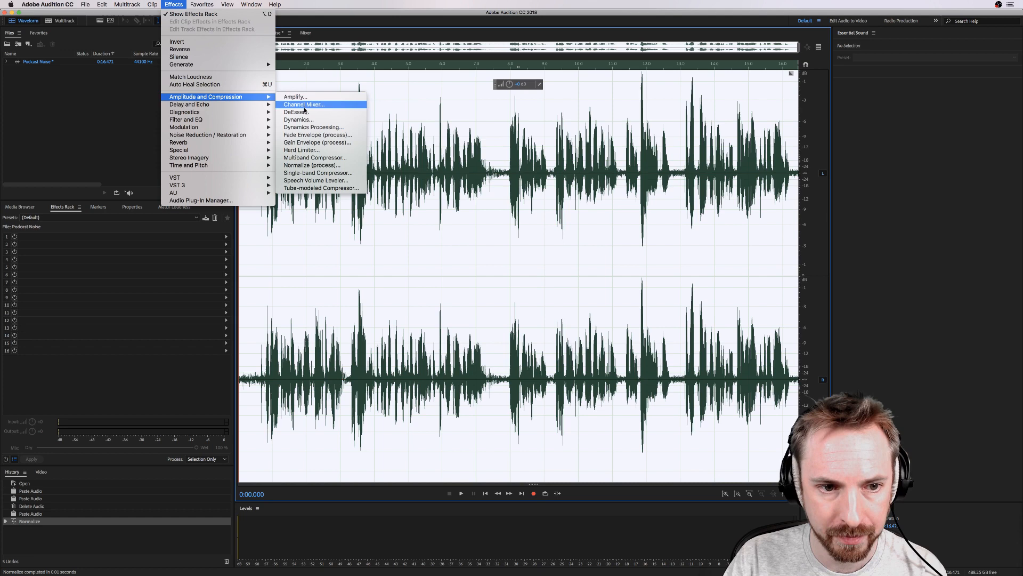
pyautogui.click(297, 119)
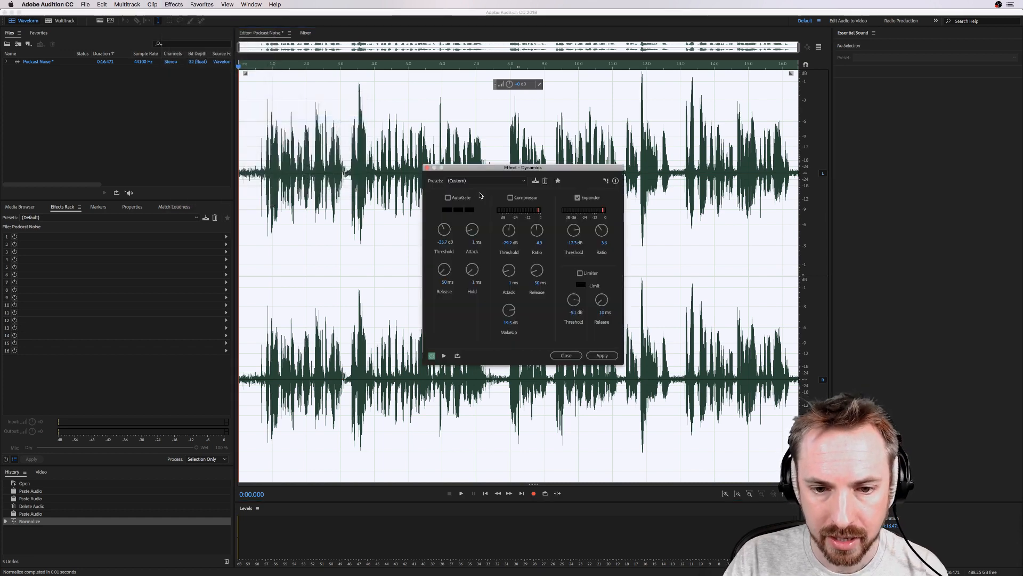
pyautogui.moveTo(602, 202)
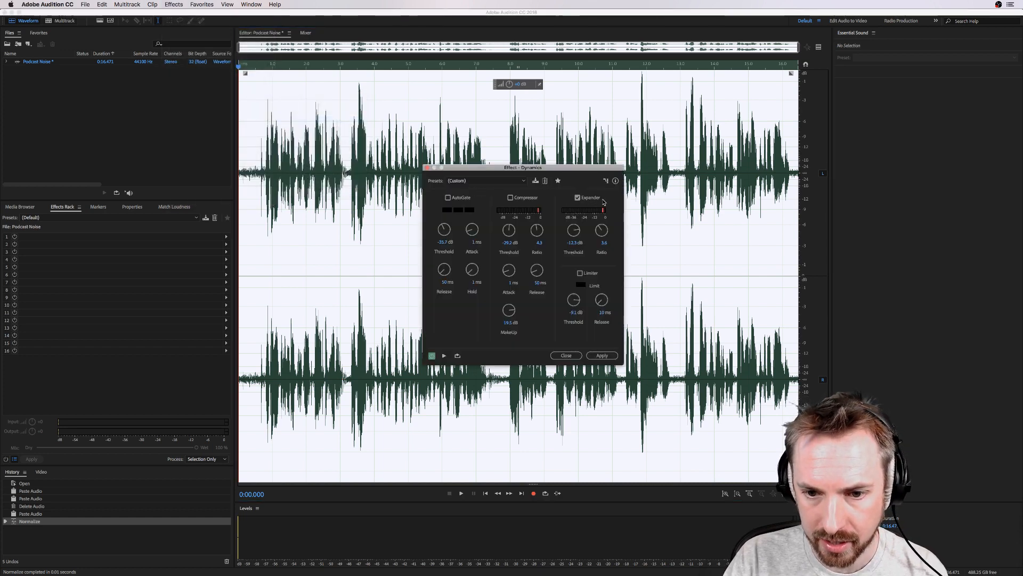
pyautogui.click(444, 355)
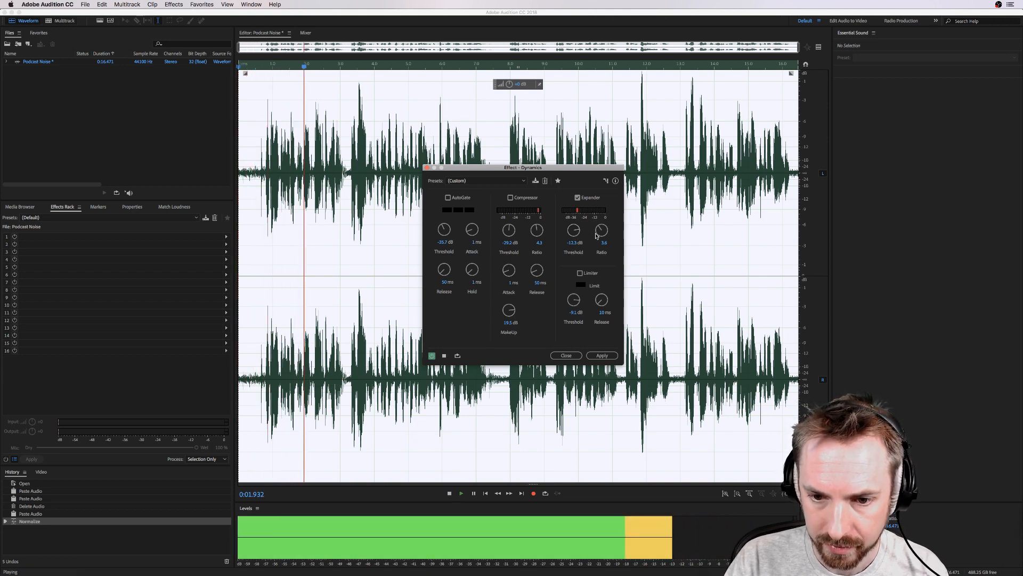
pyautogui.click(448, 493)
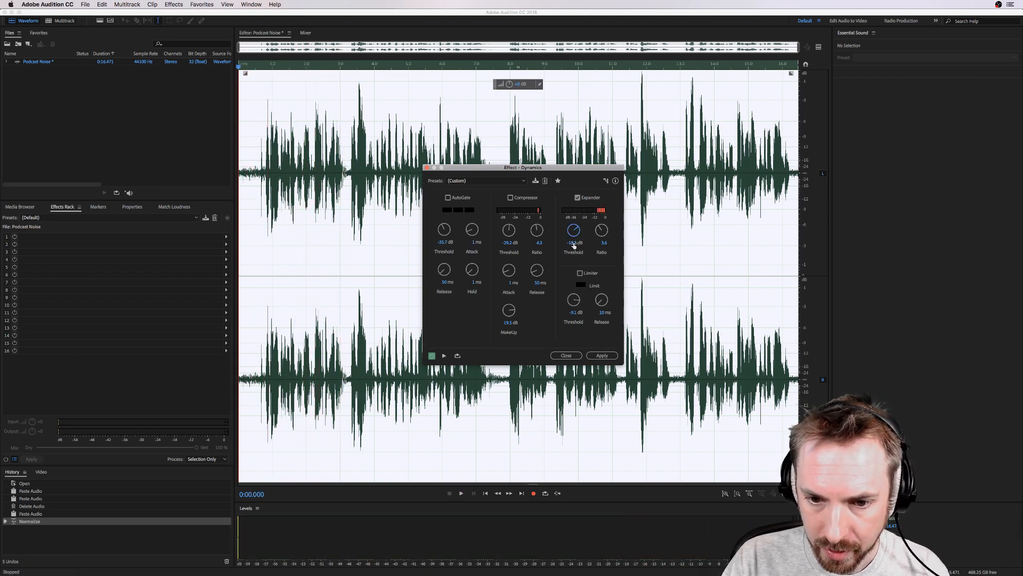
pyautogui.click(461, 492)
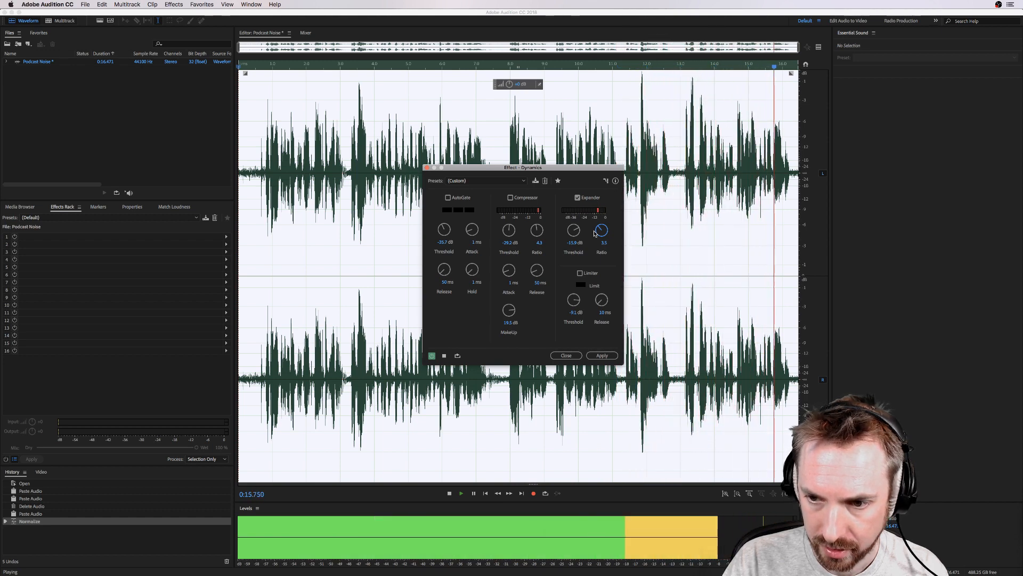
pyautogui.click(449, 493)
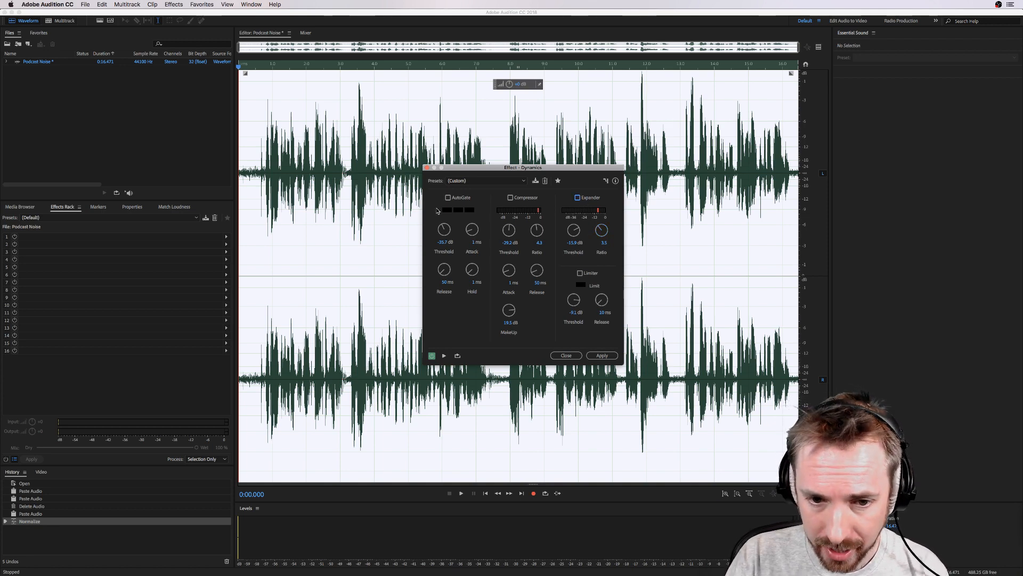
# Enable AutoGate near -19.2 dB, preview it, and close Dynamics without applying.
pyautogui.click(446, 198)
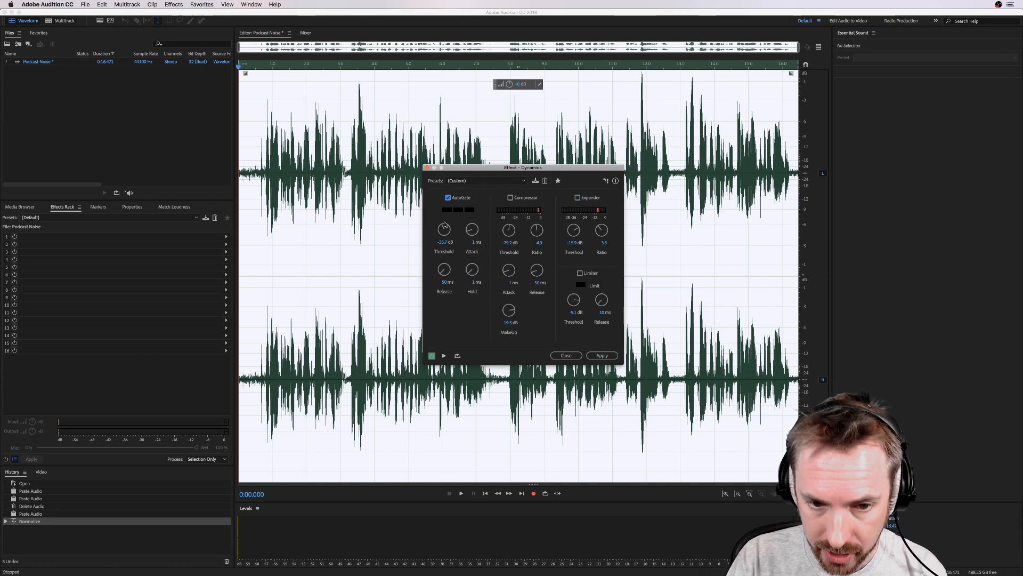
pyautogui.click(460, 492)
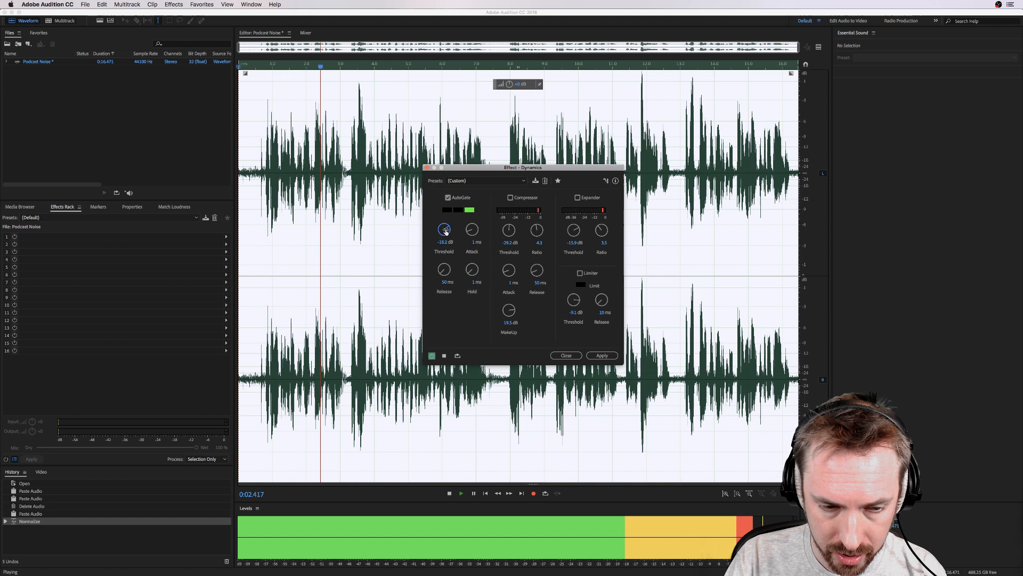
pyautogui.click(449, 492)
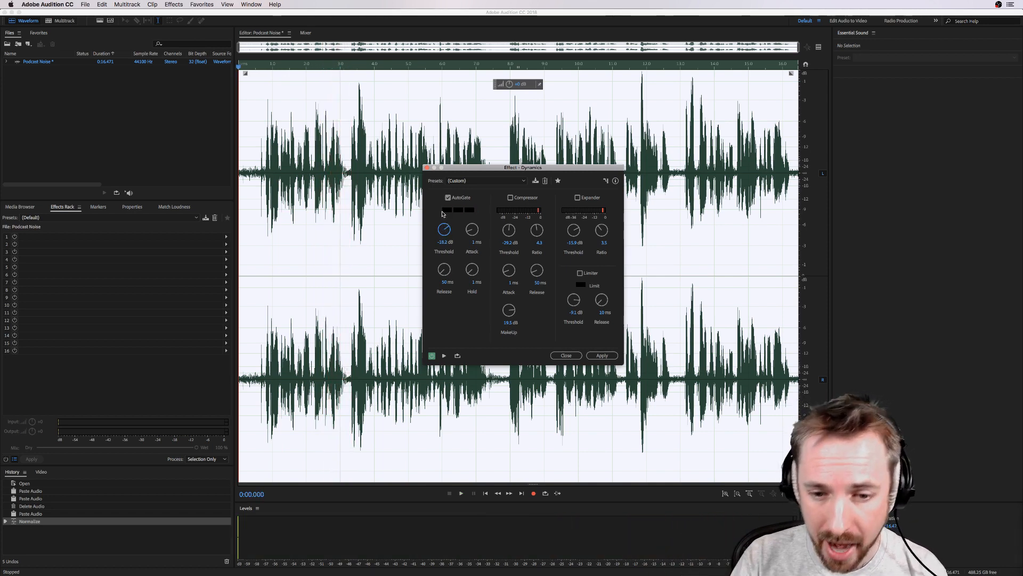
pyautogui.click(565, 356)
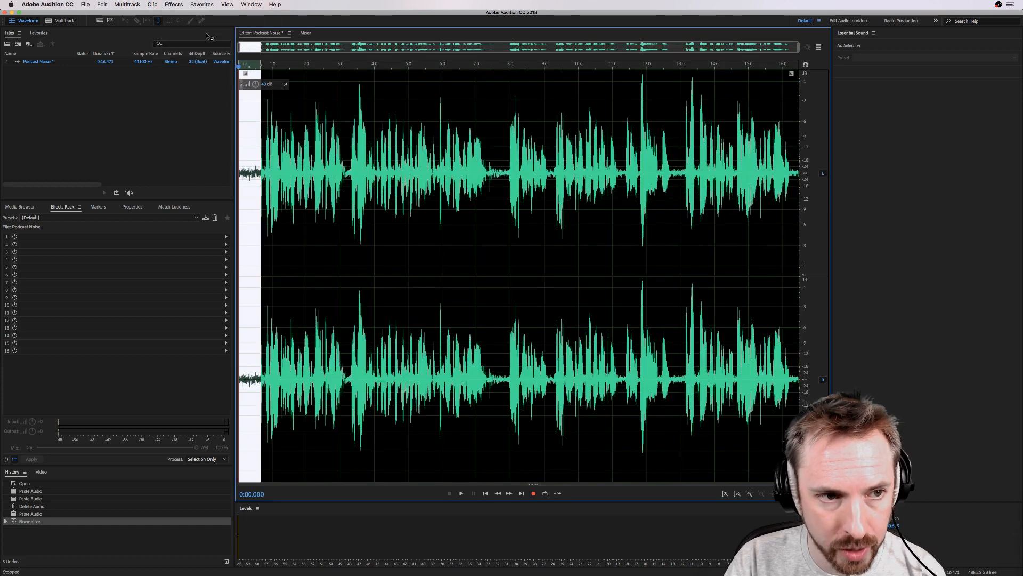
# Capture a noise print from the selected lead-in and bring up Noise Reduction (process).
pyautogui.click(172, 4)
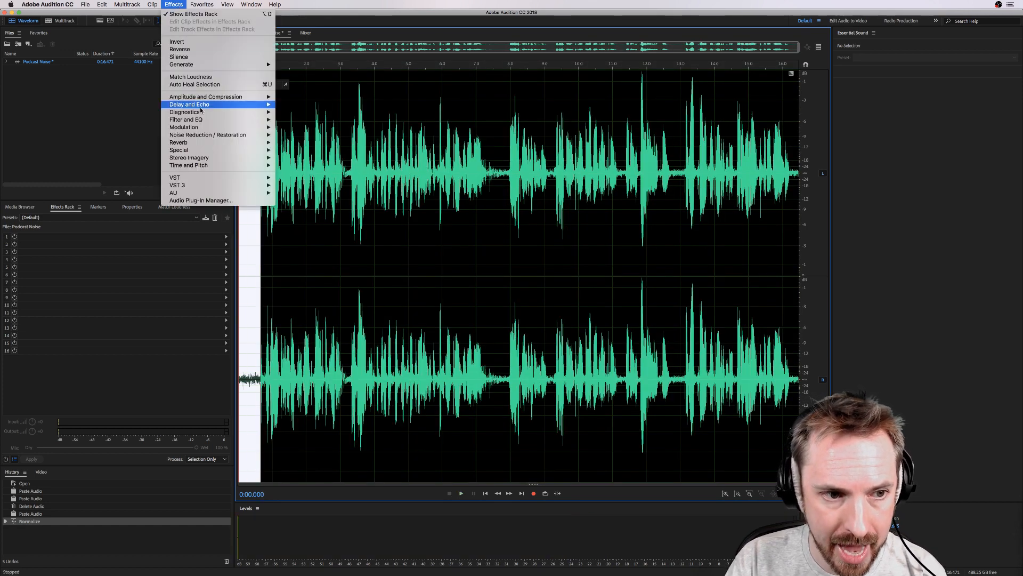
pyautogui.moveTo(208, 134)
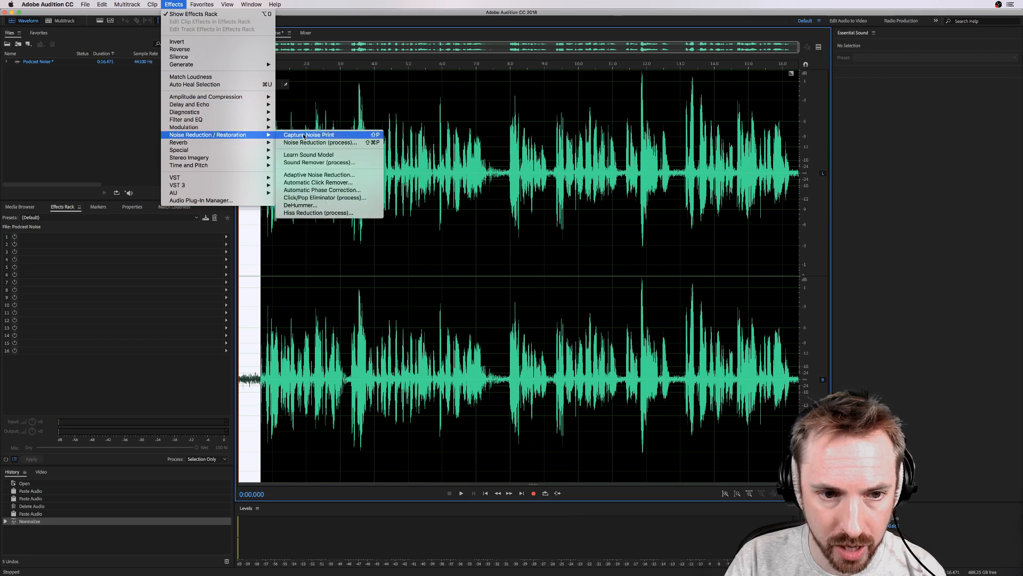
pyautogui.click(308, 135)
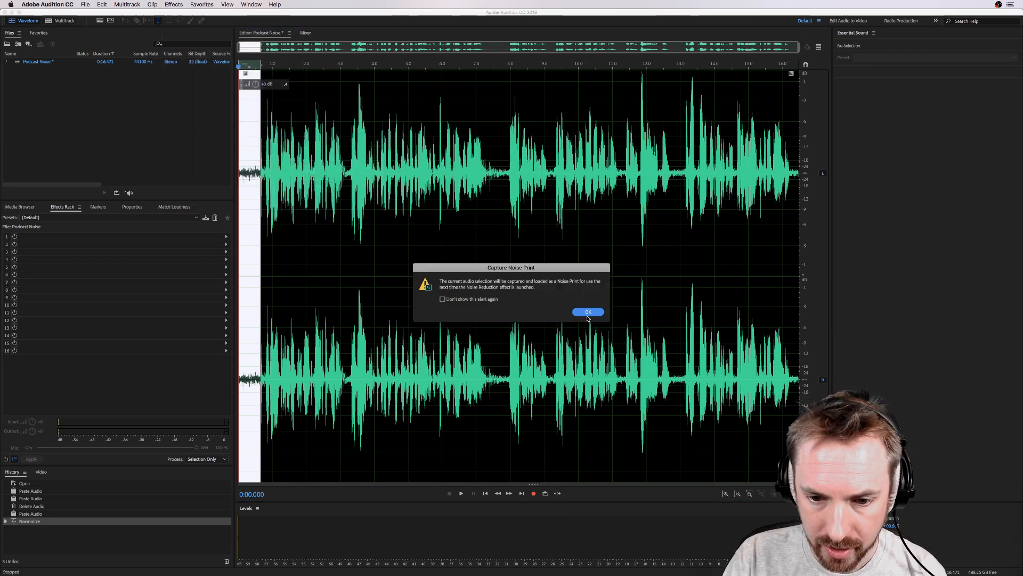
pyautogui.click(587, 312)
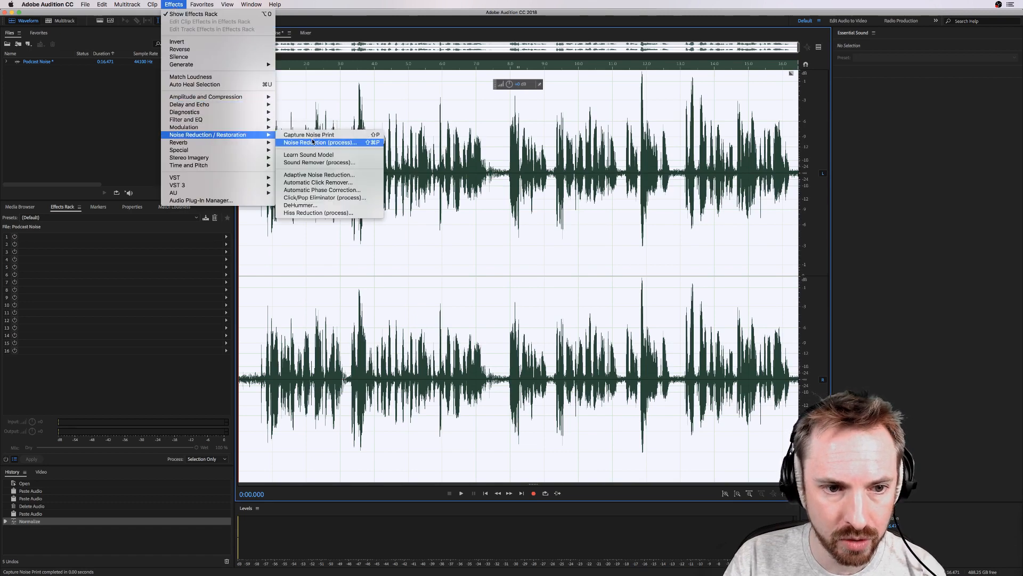
pyautogui.click(320, 142)
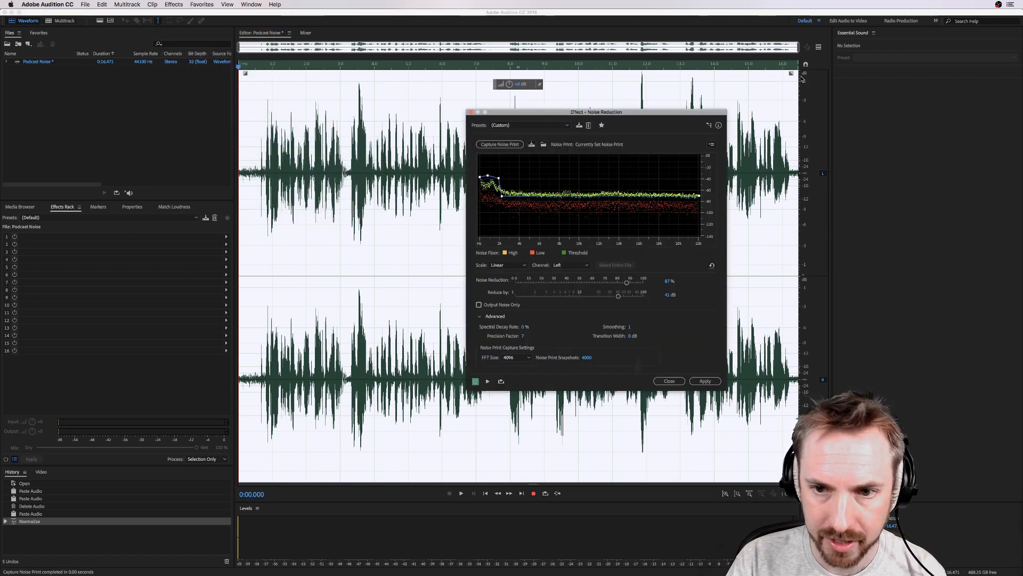
# Preview and apply Noise Reduction at 100% using the captured noise print.
pyautogui.click(487, 382)
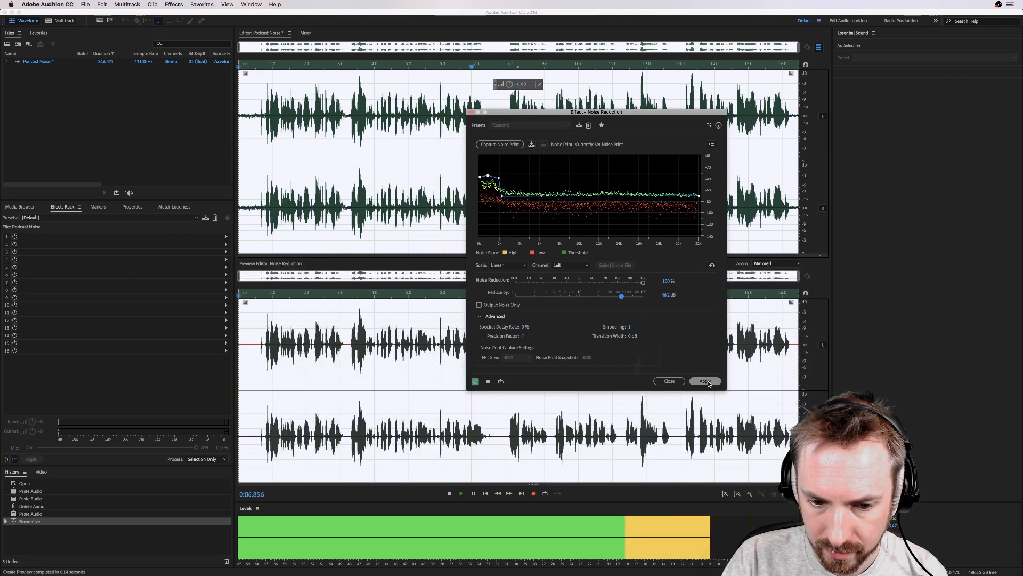
pyautogui.click(705, 381)
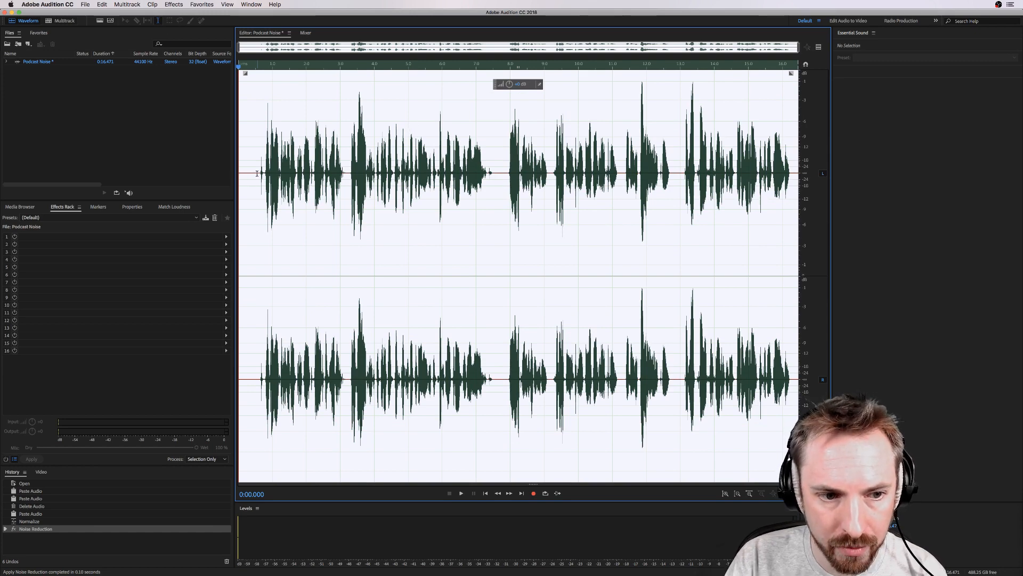
pyautogui.click(202, 4)
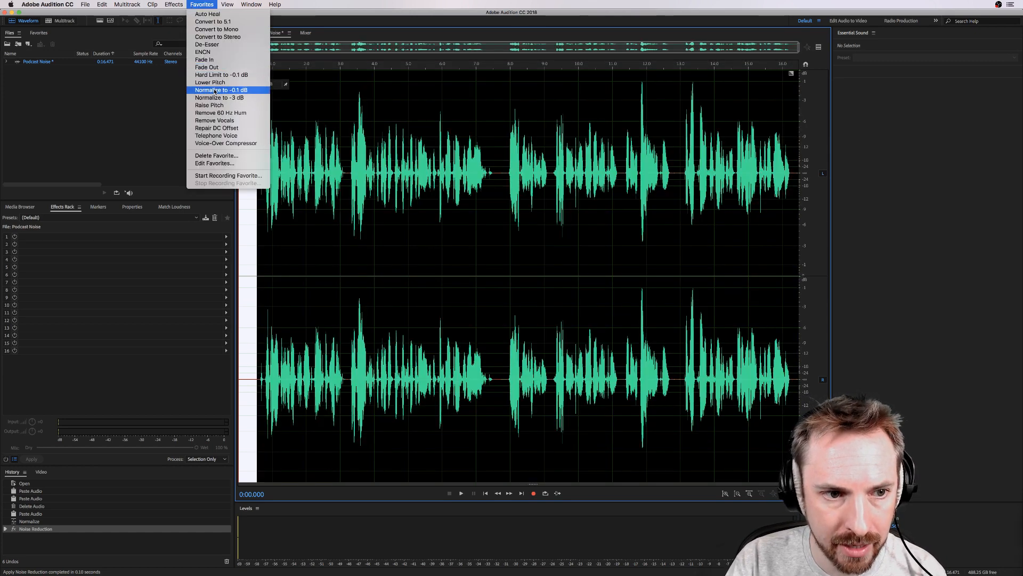
# Run a second Normalize to -0.1 dB, undo it, and return the playhead to the start.
pyautogui.click(221, 90)
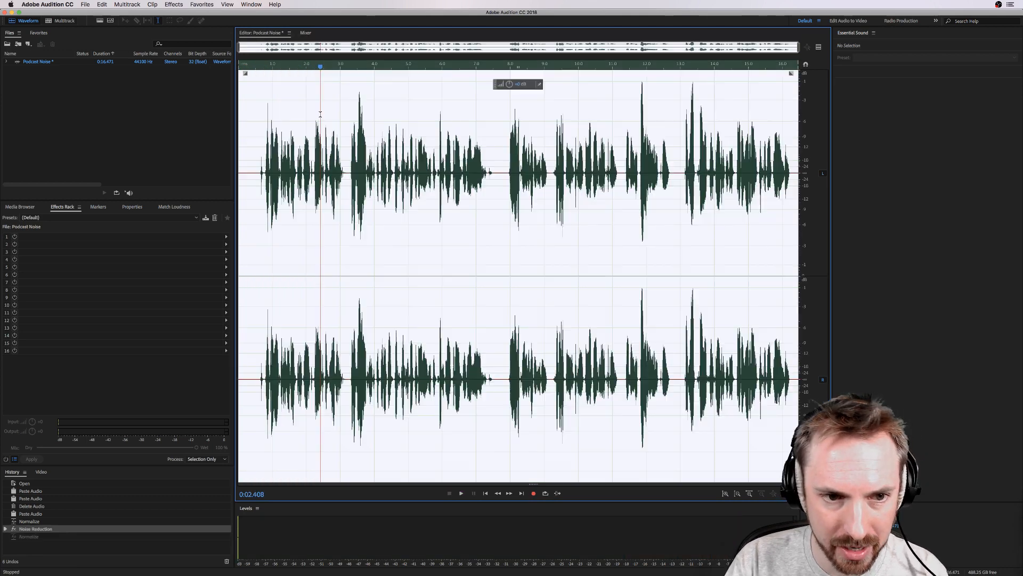
pyautogui.click(240, 64)
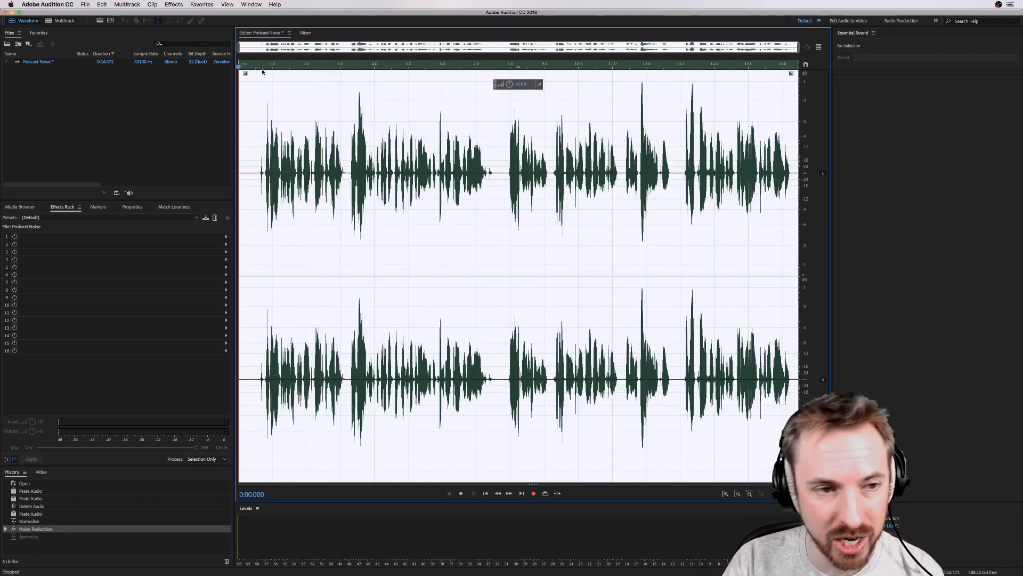
pyautogui.click(173, 4)
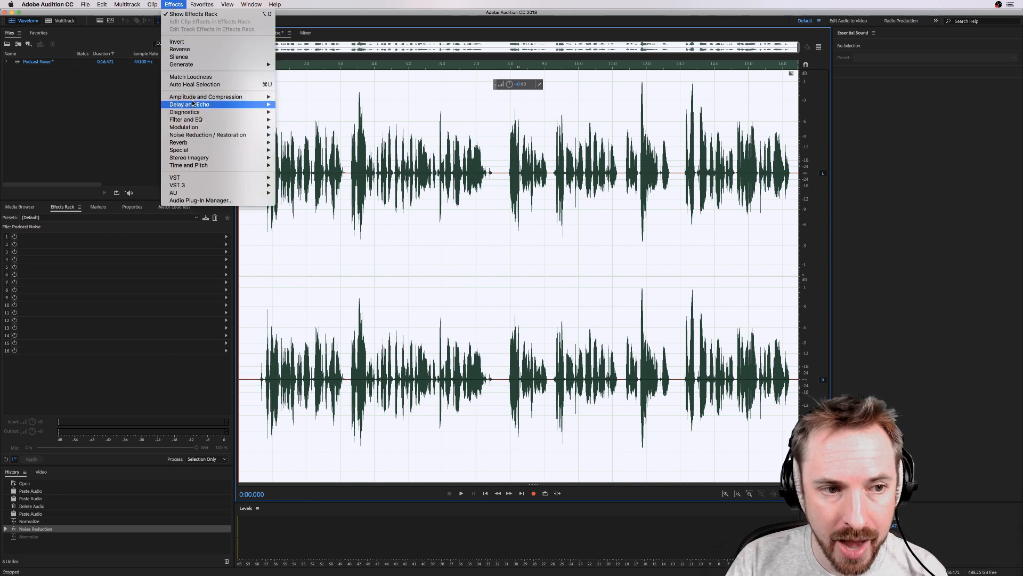
pyautogui.moveTo(207, 135)
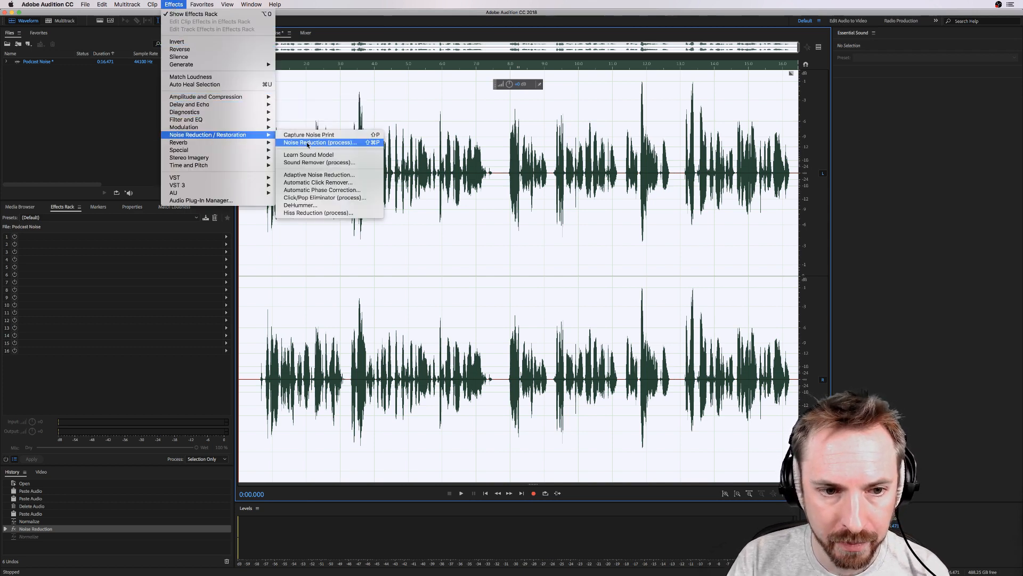
pyautogui.moveTo(206, 97)
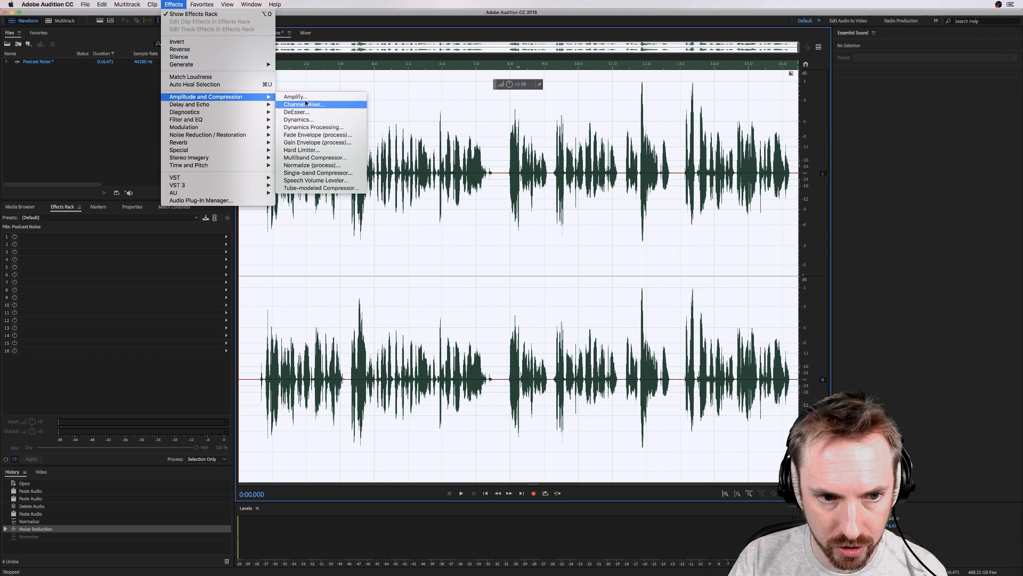
# Reopen Dynamics with AutoGate and the -15 dB expander both enabled, and preview the result.
pyautogui.click(298, 119)
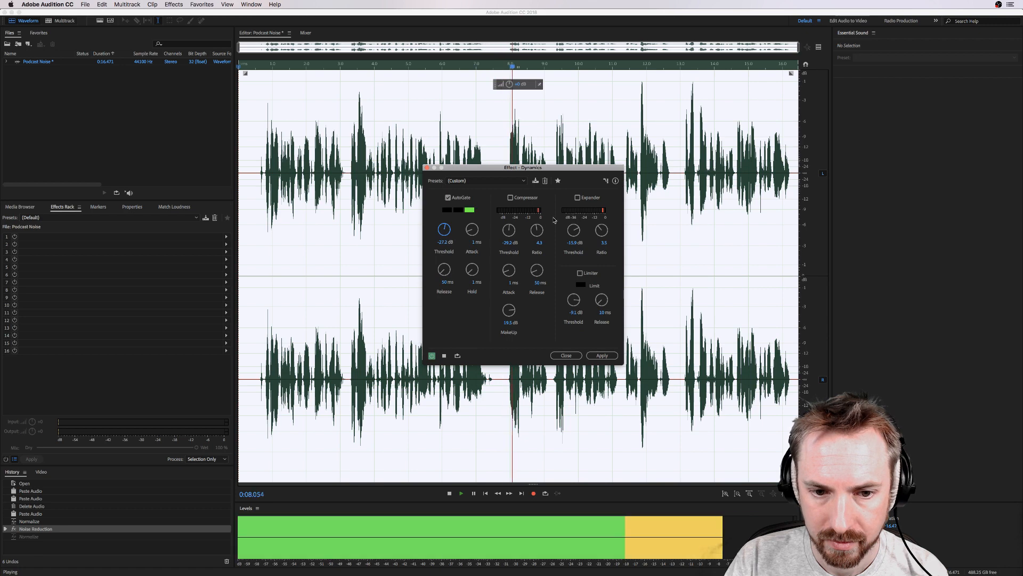
pyautogui.click(577, 197)
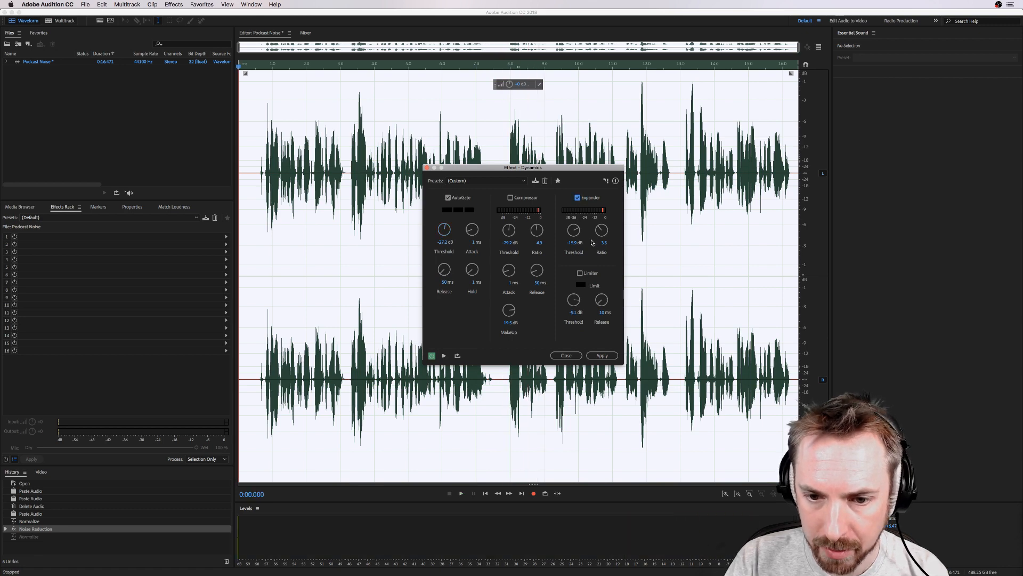
pyautogui.click(460, 493)
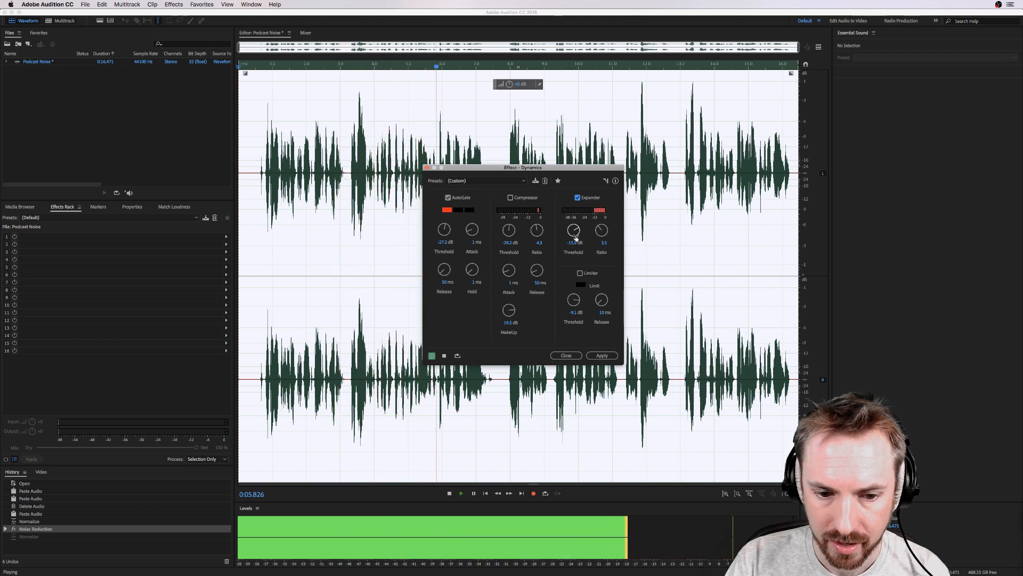
pyautogui.click(448, 492)
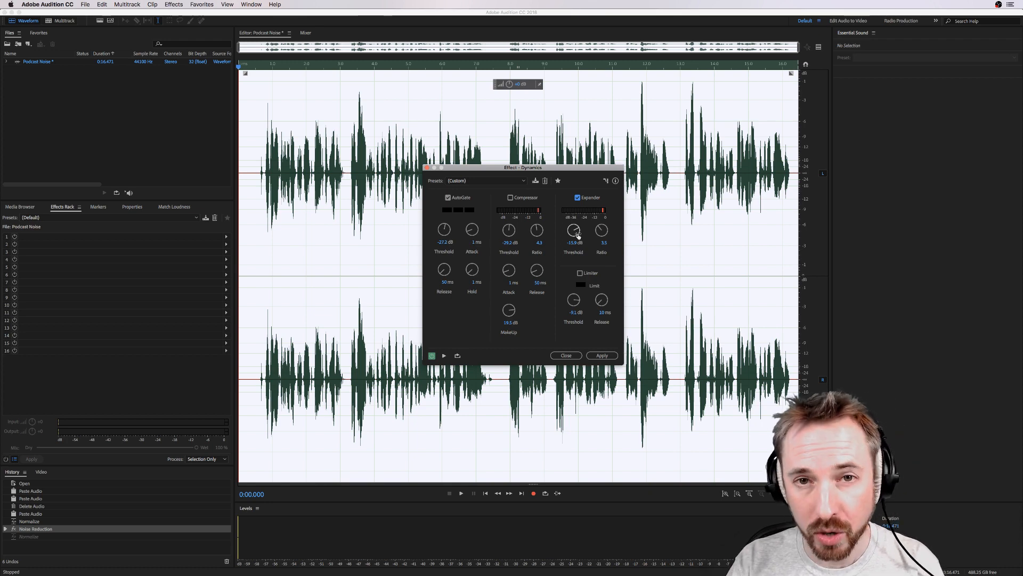
pyautogui.moveTo(578, 333)
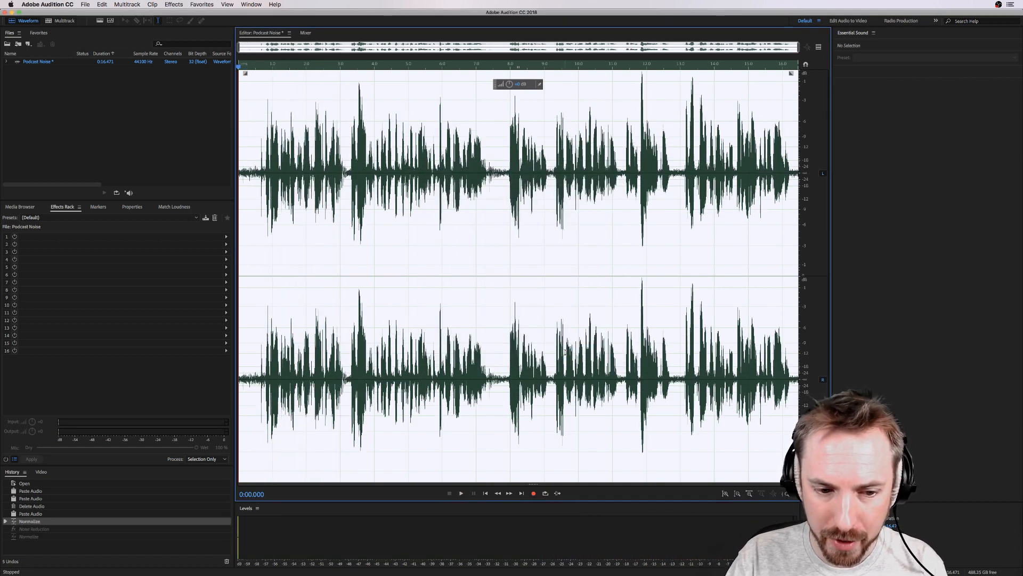
# Play the clip reverted to its noisy normalized state, then stop playback.
pyautogui.click(461, 492)
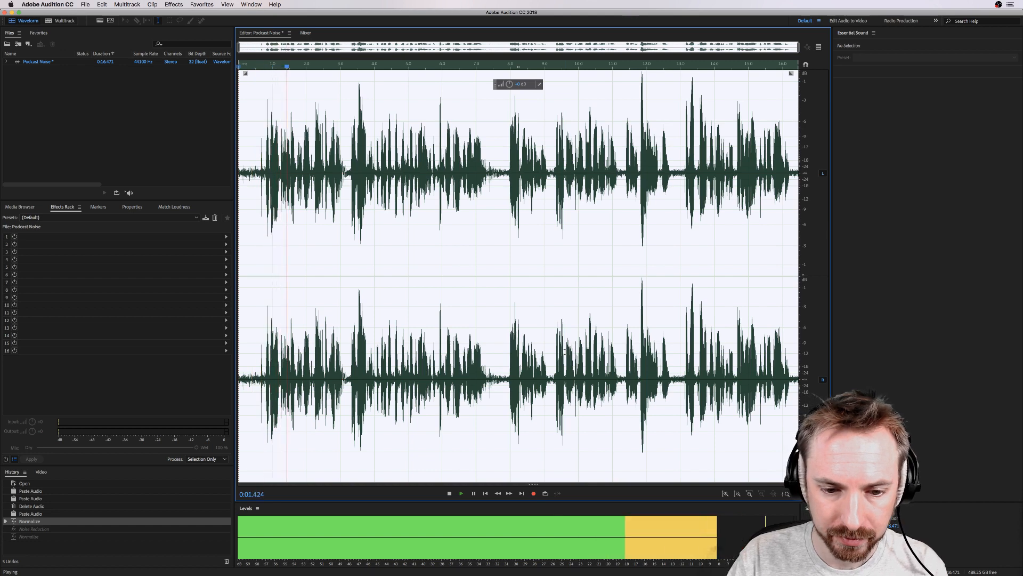
pyautogui.click(449, 492)
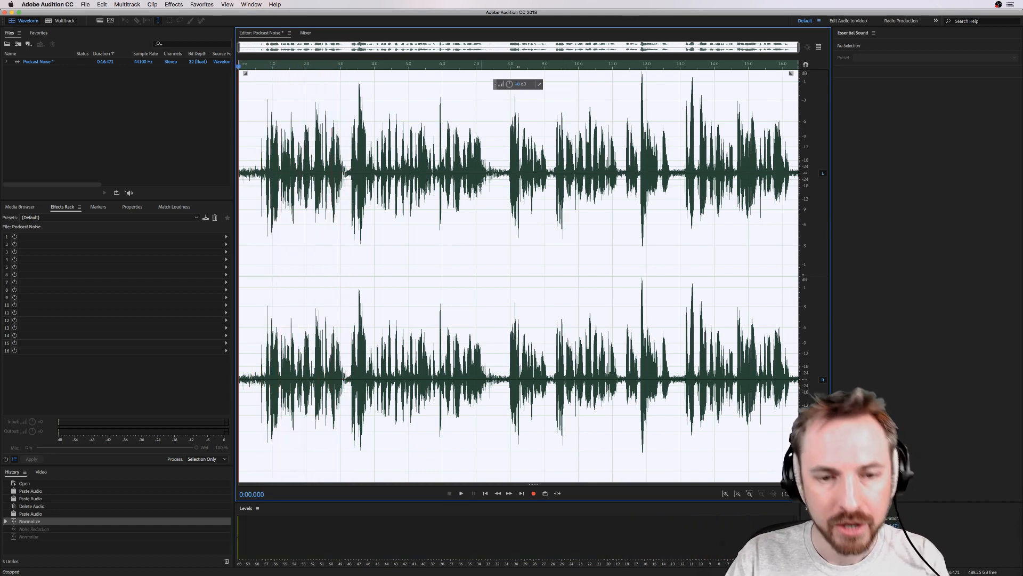